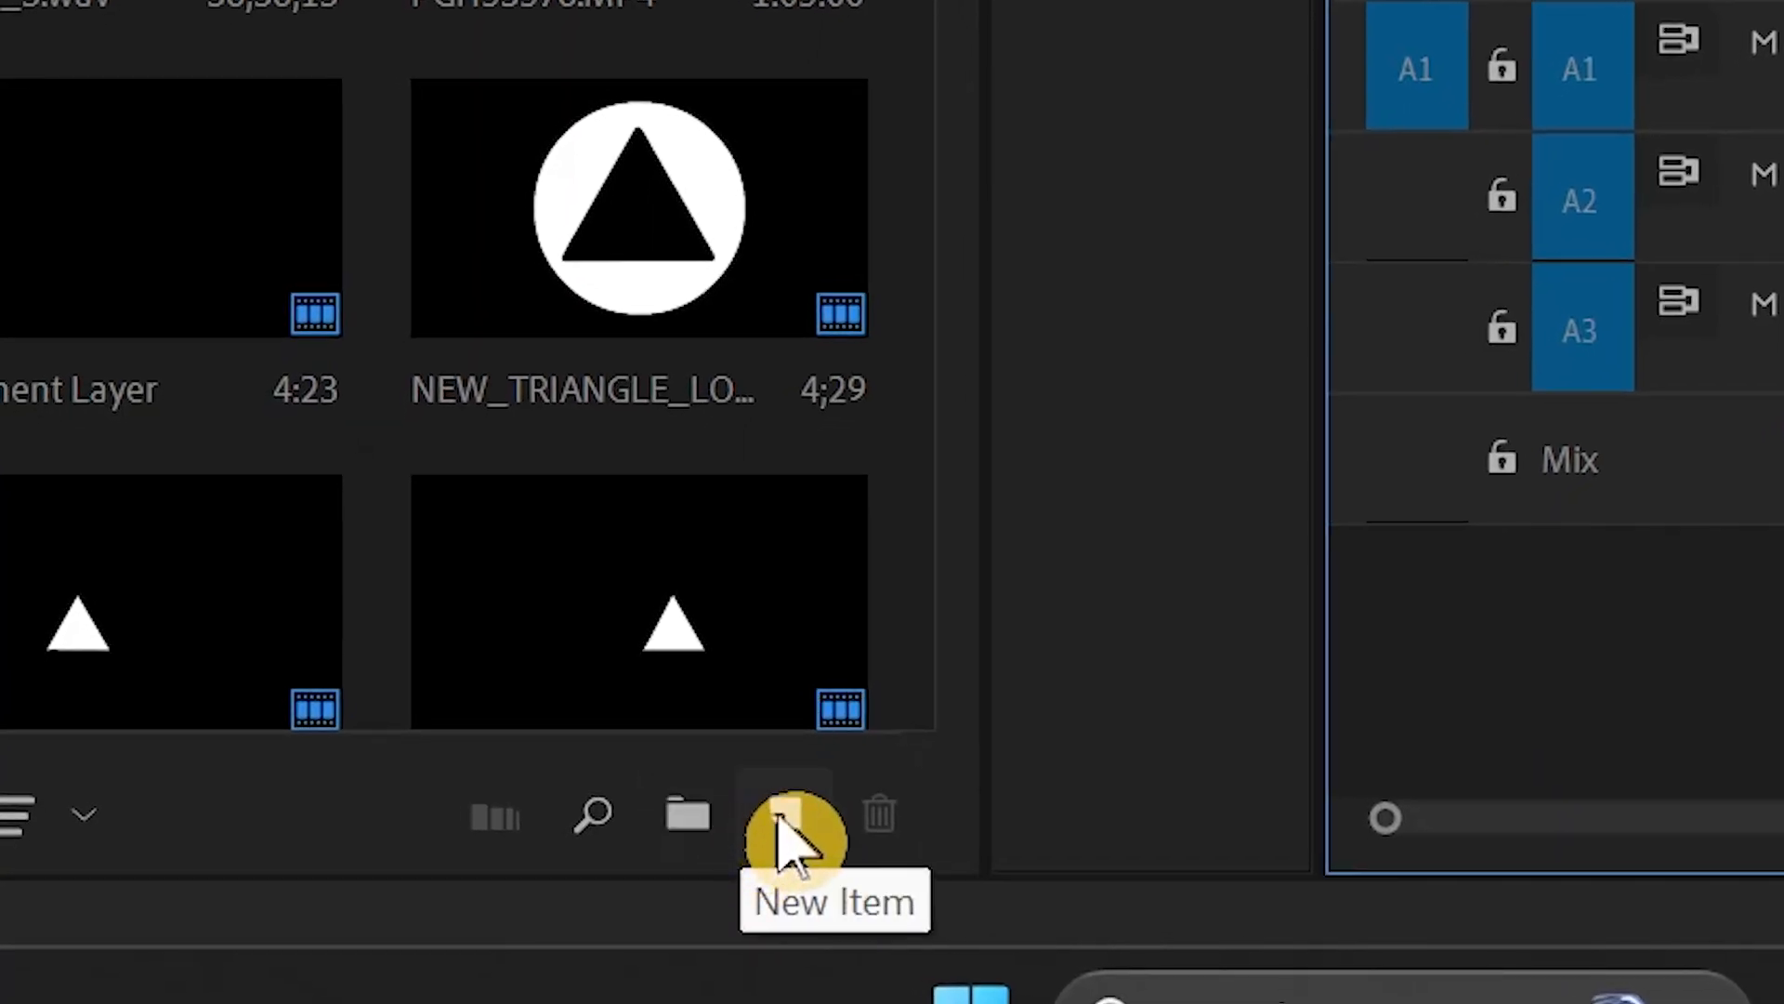
- Create a new 1920×1080, 29.97 fps adjustment layer via New Item in the Project panel
left_click(784, 814)
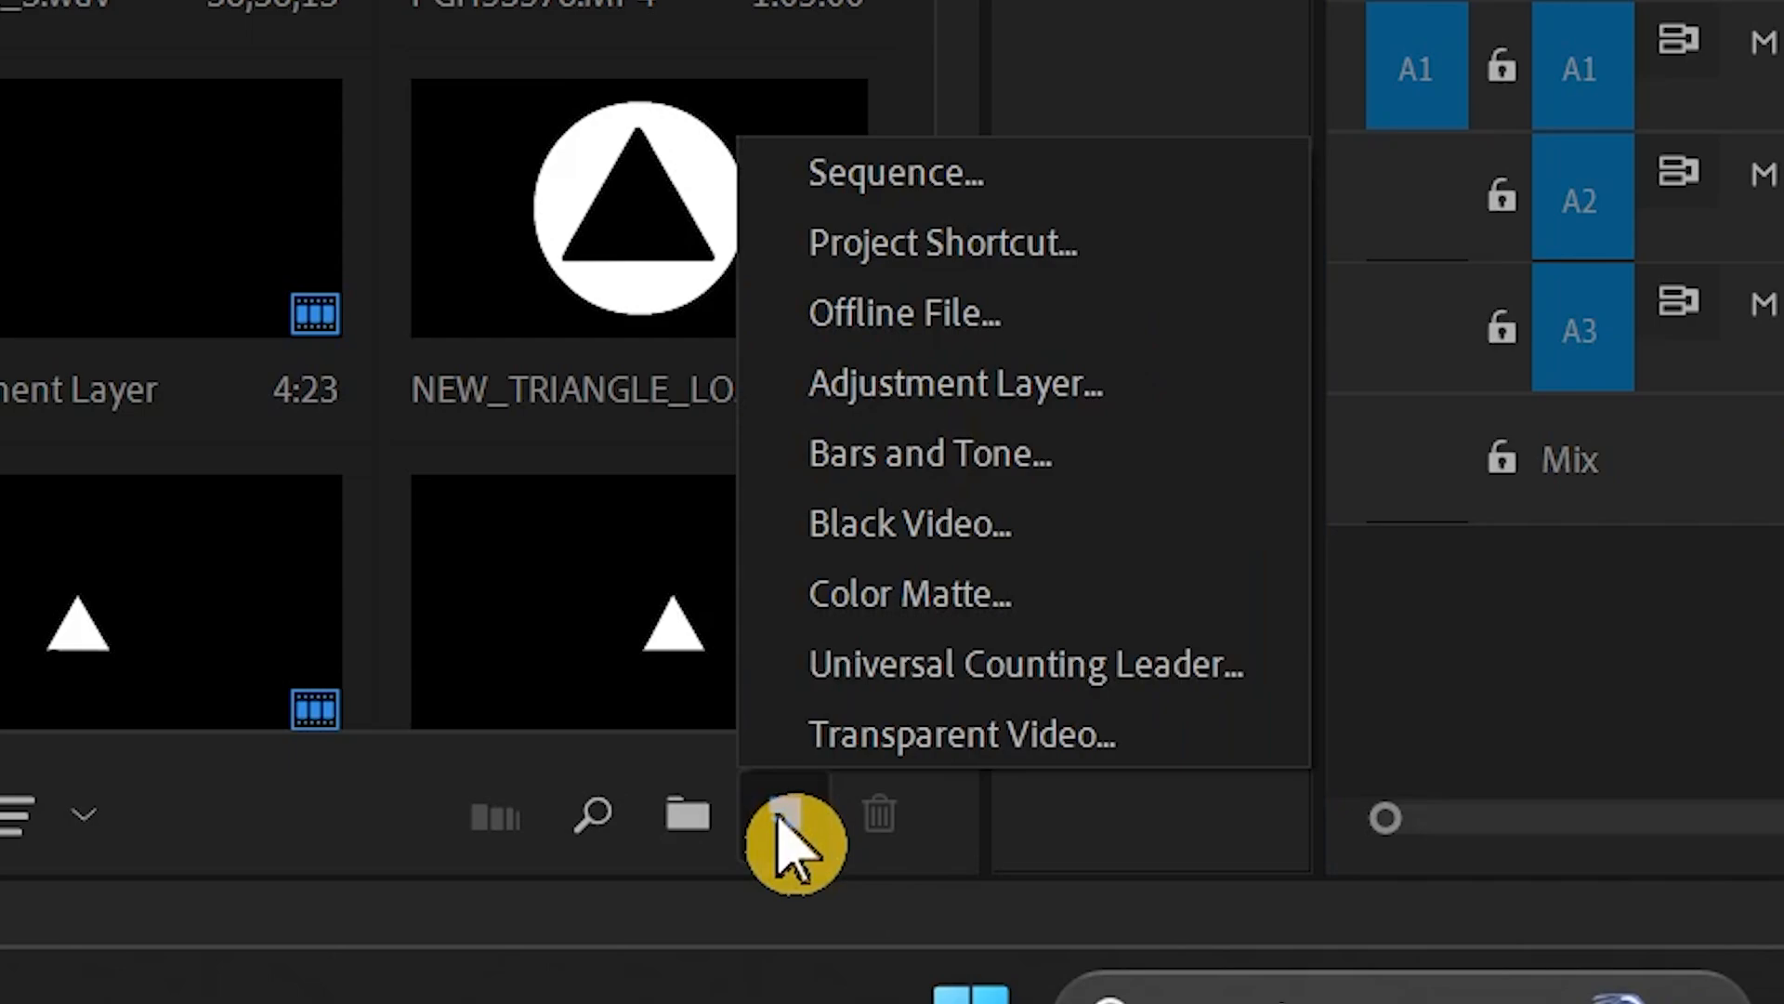
left_click(956, 383)
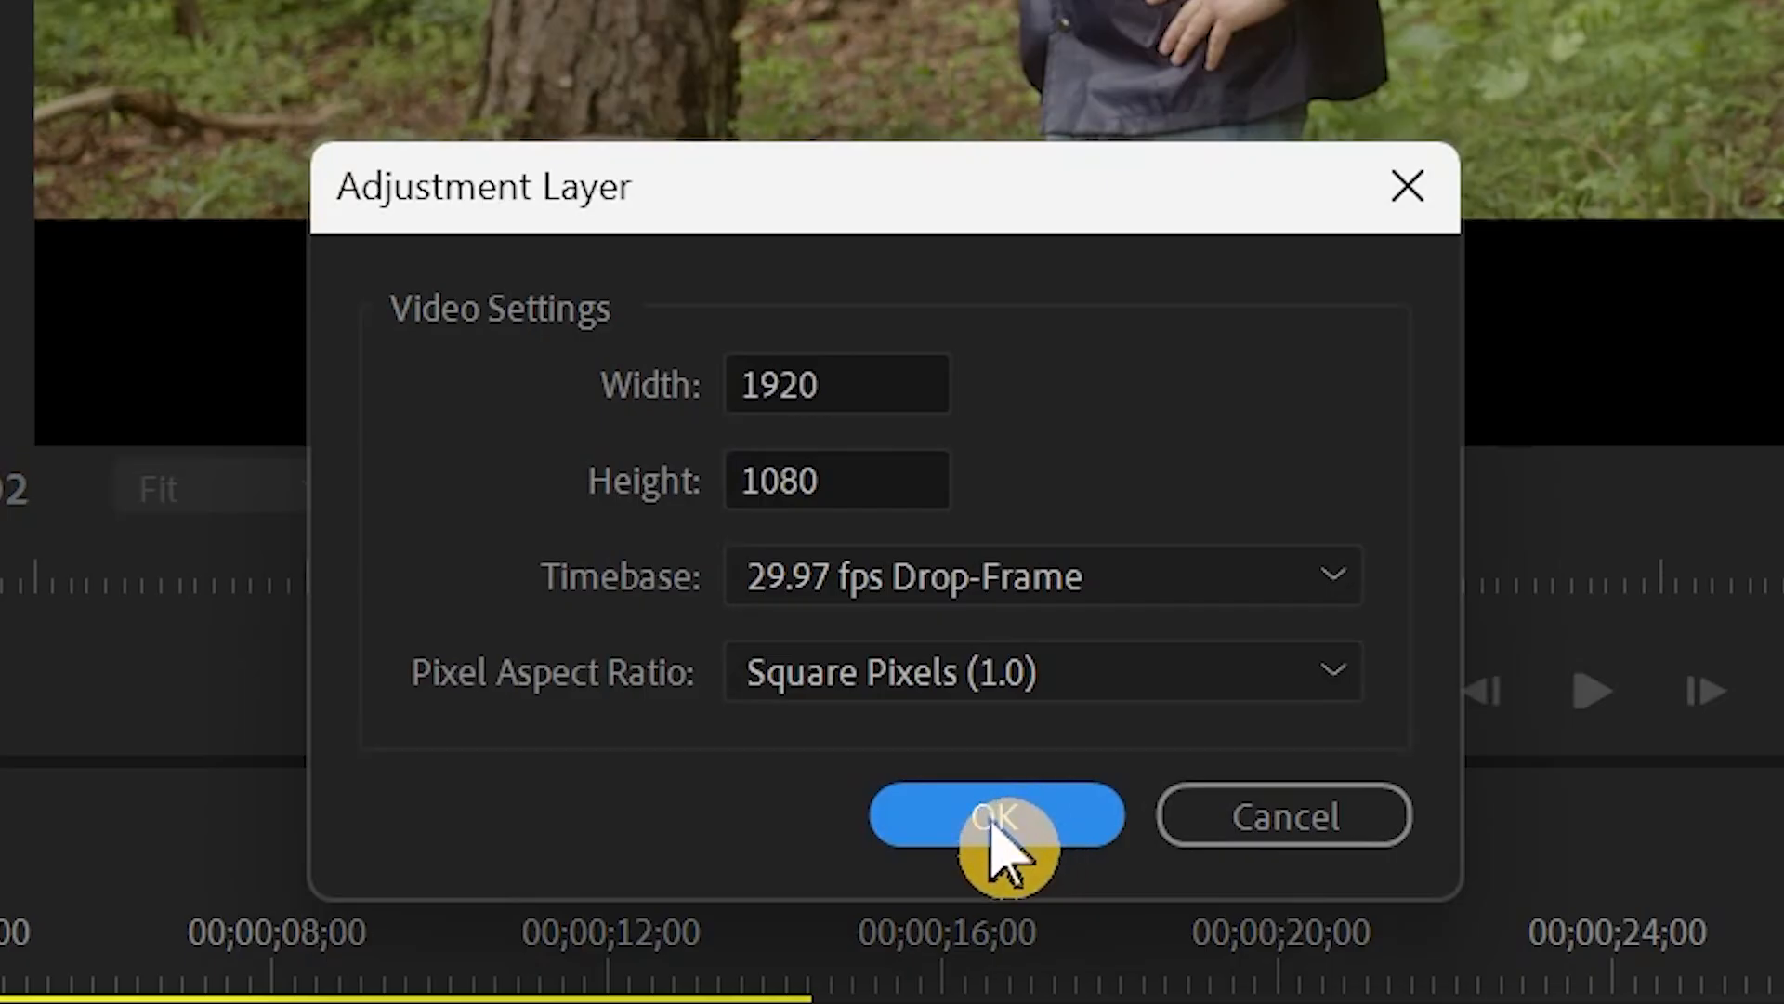
left_click(994, 816)
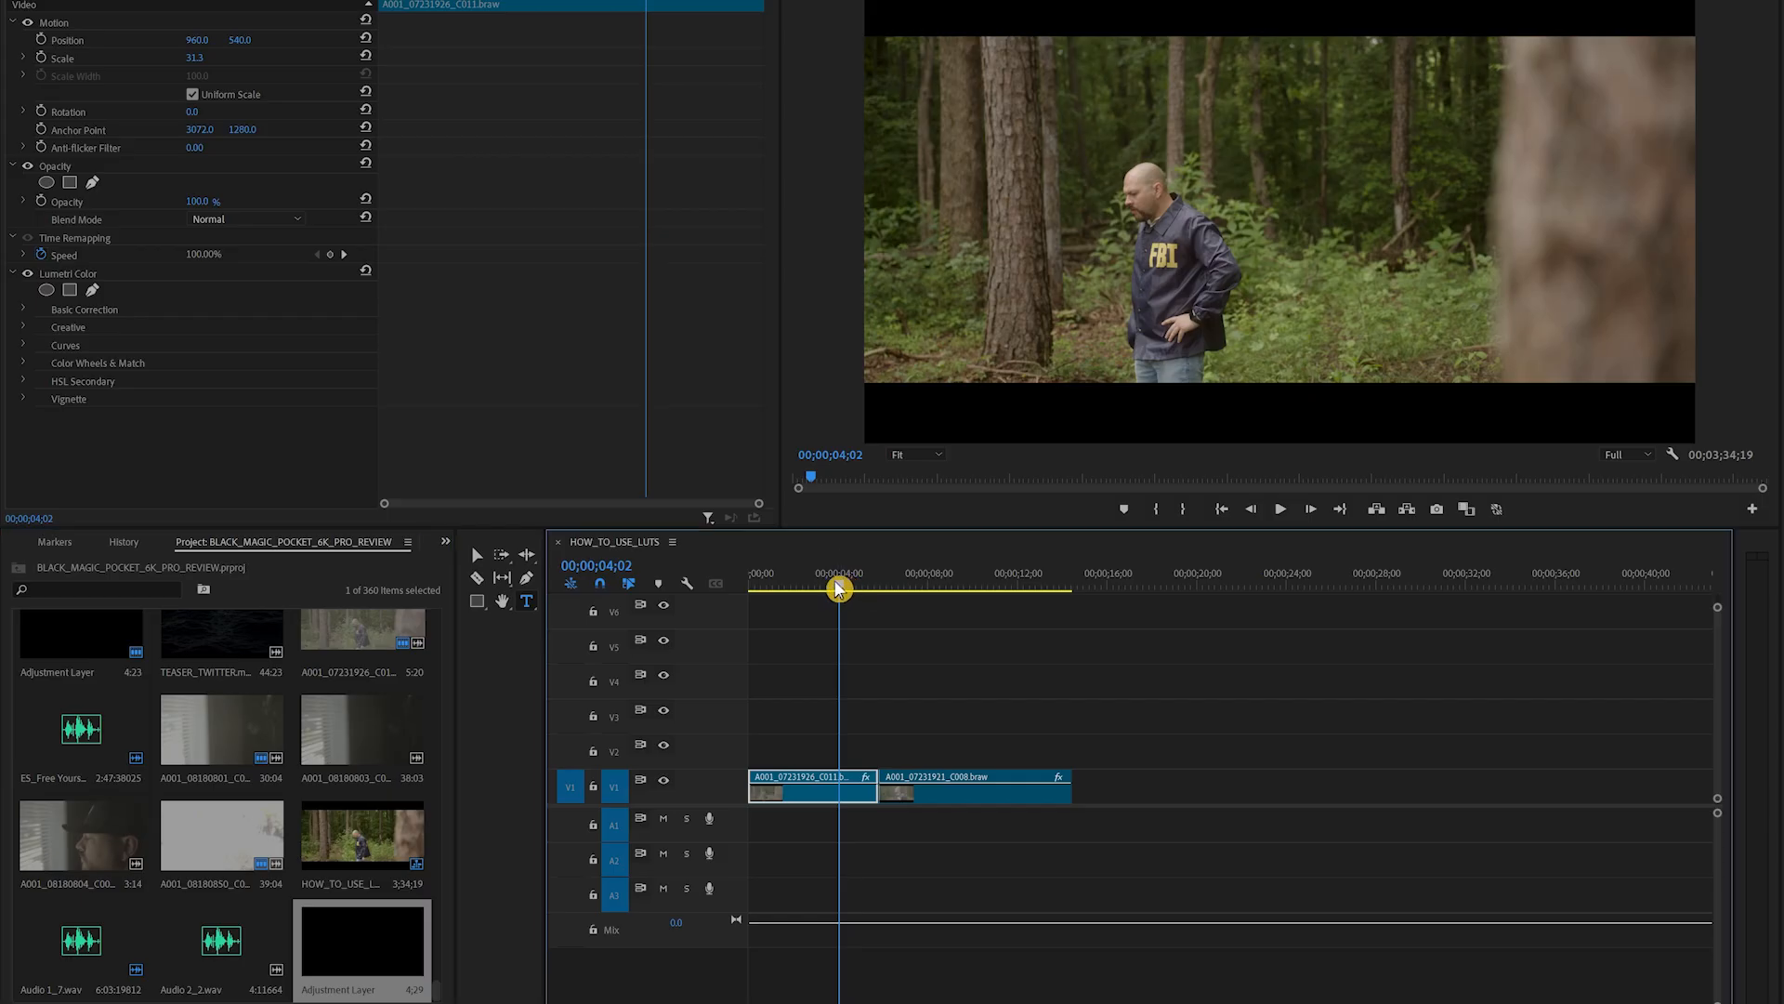
- Drag the adjustment layer onto V2 above both clips and scrub the playhead to about four seconds
left_click_drag(839, 589, 967, 589)
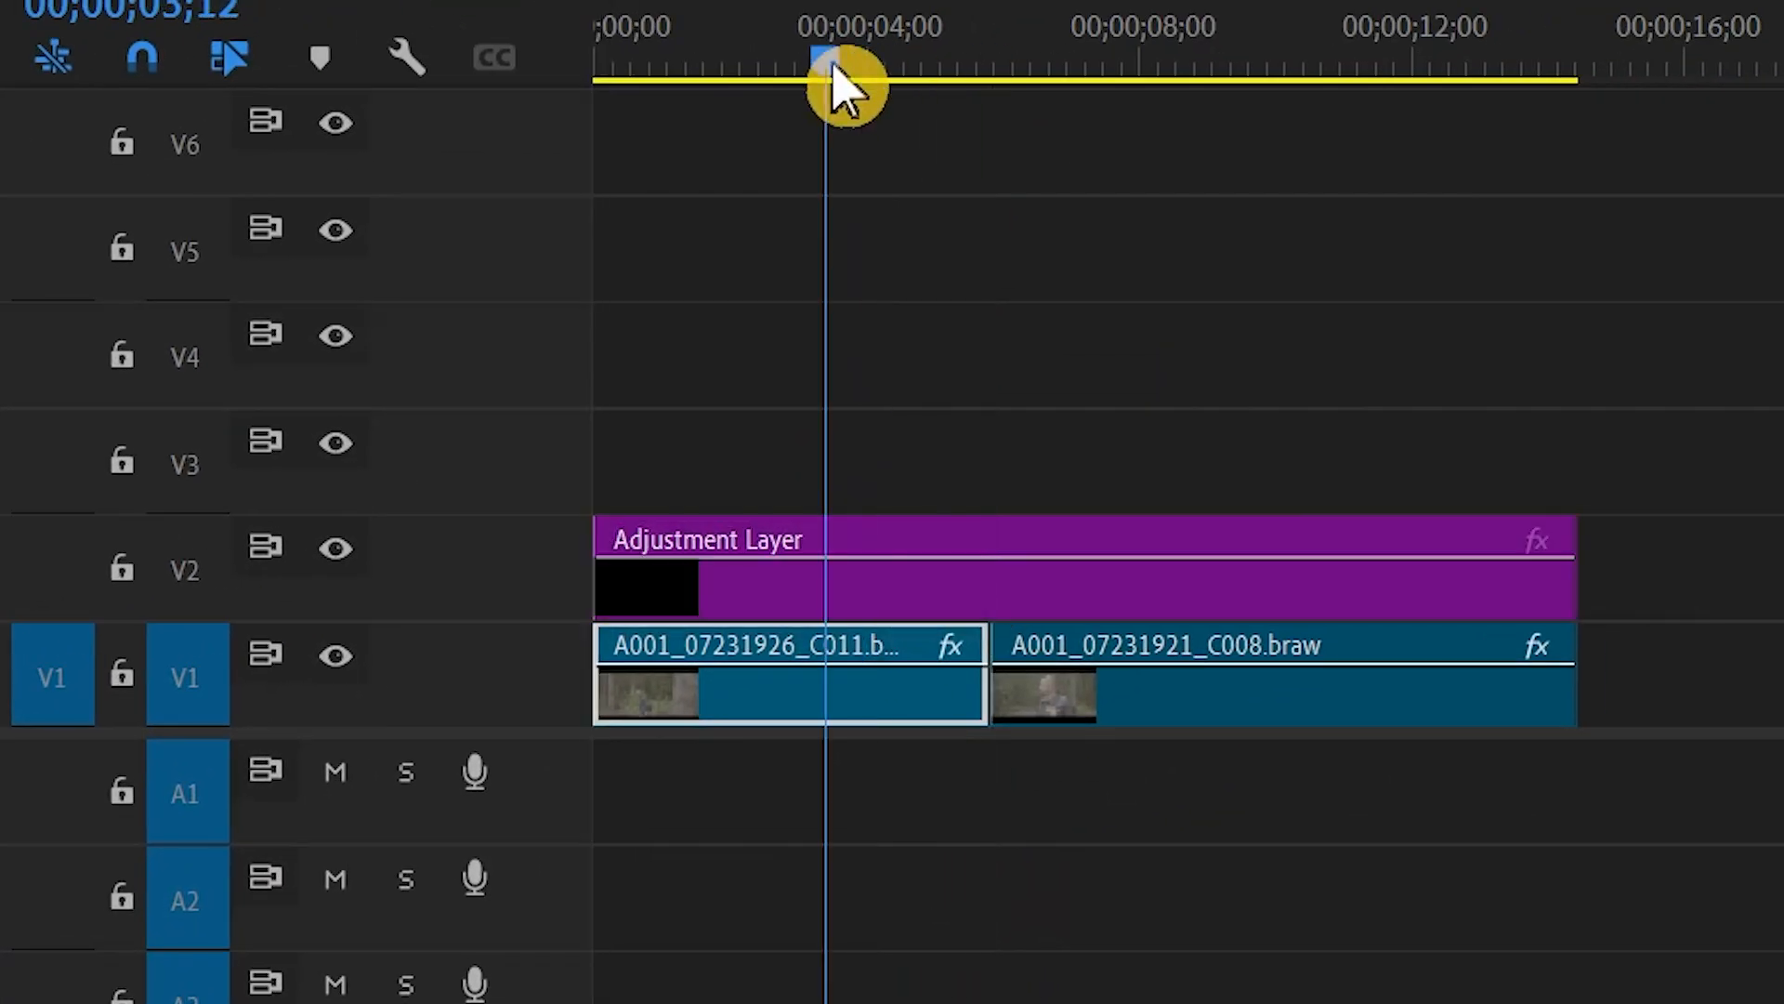
left_click_drag(825, 68, 976, 68)
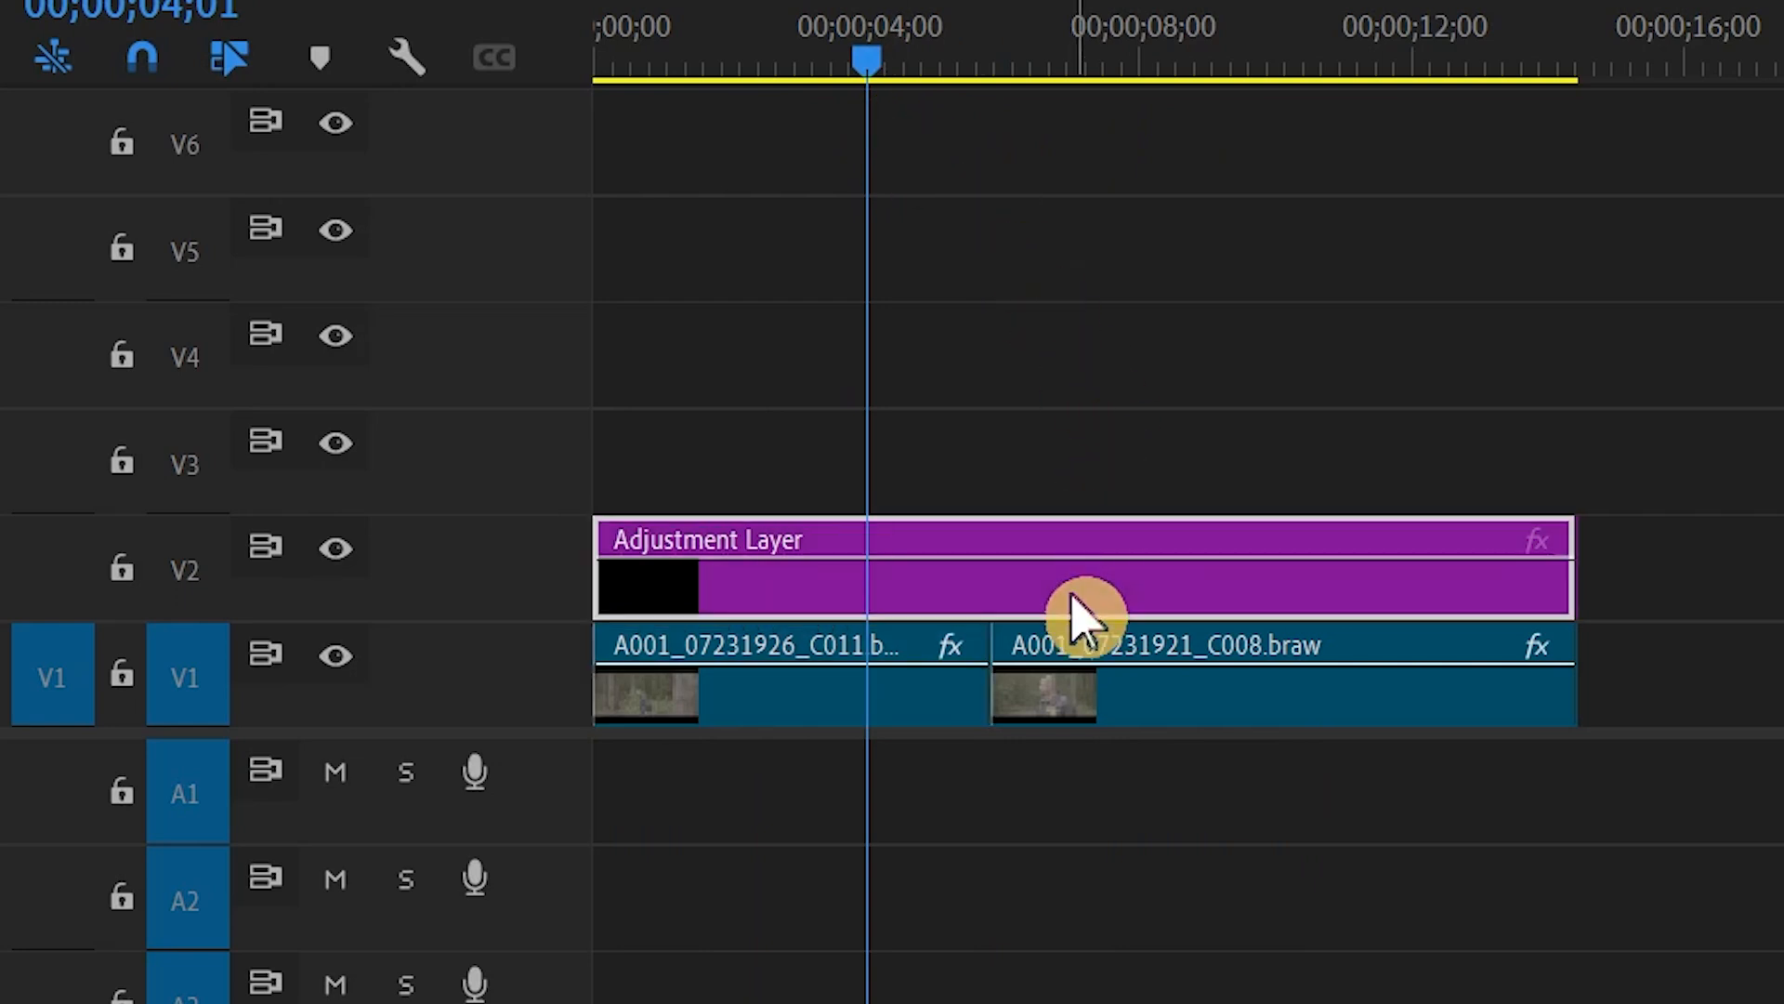
mouse_move(1052, 602)
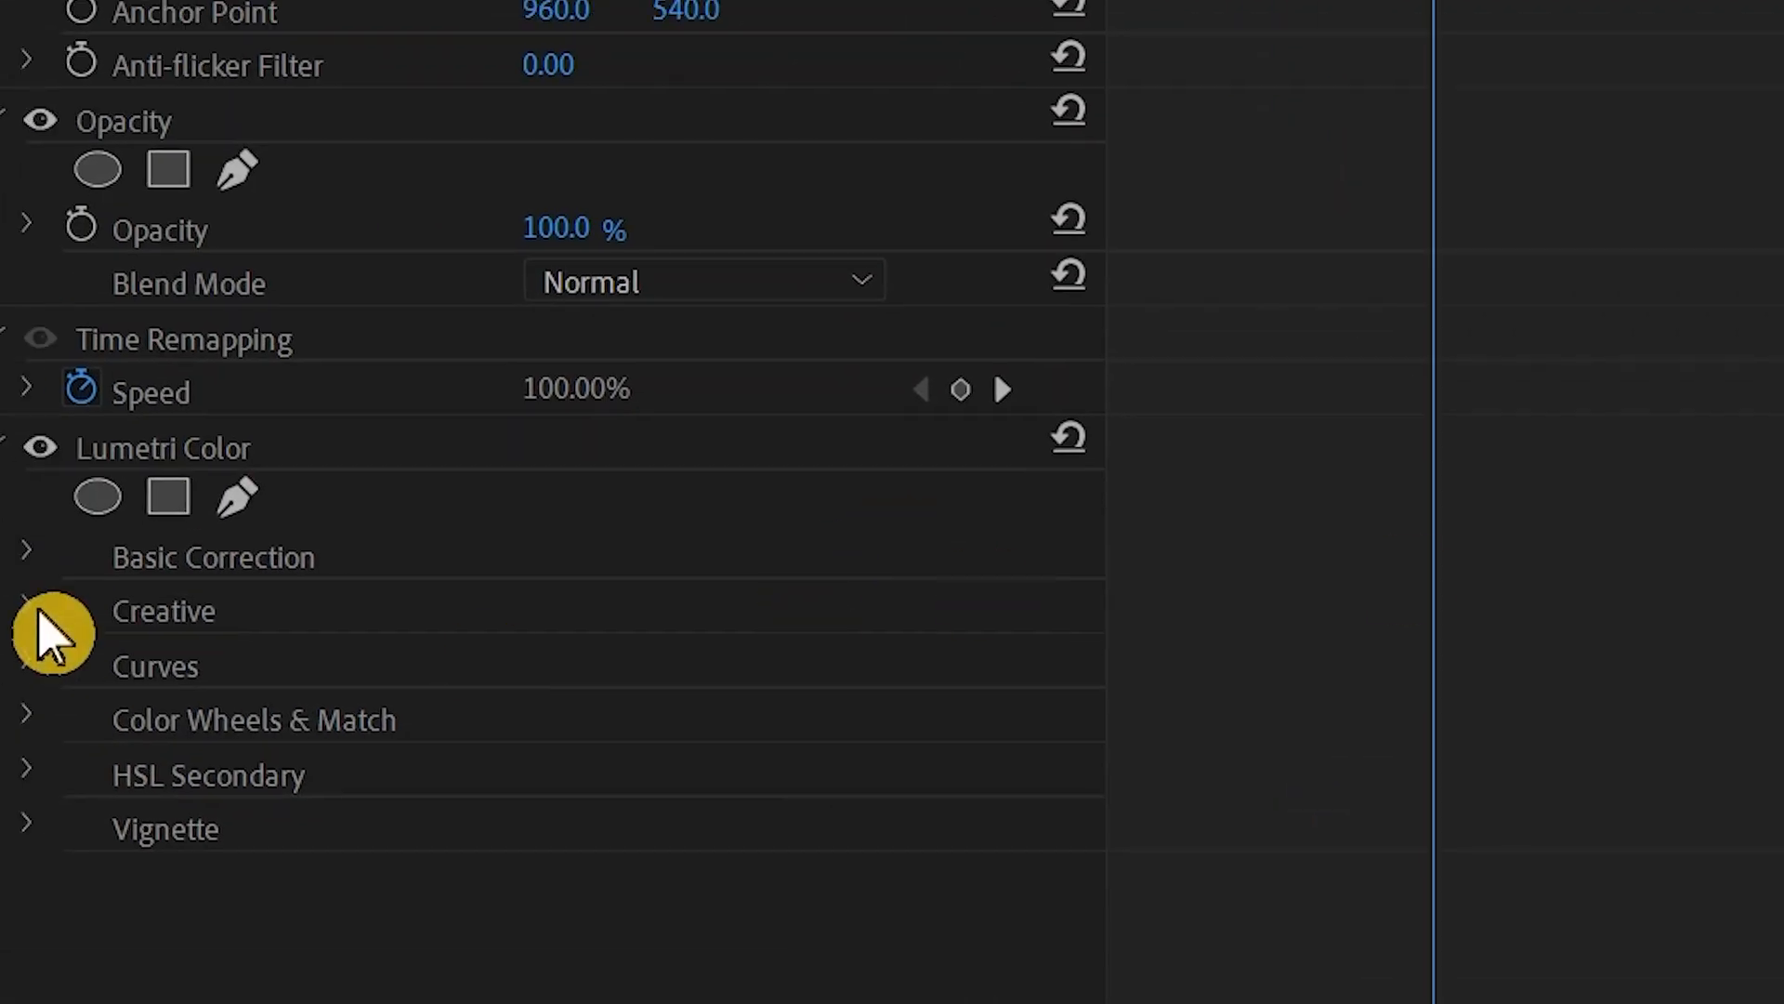
- Expand Lumetri Color's Creative section on the adjustment layer and choose a look from the Look dropdown
left_click(28, 611)
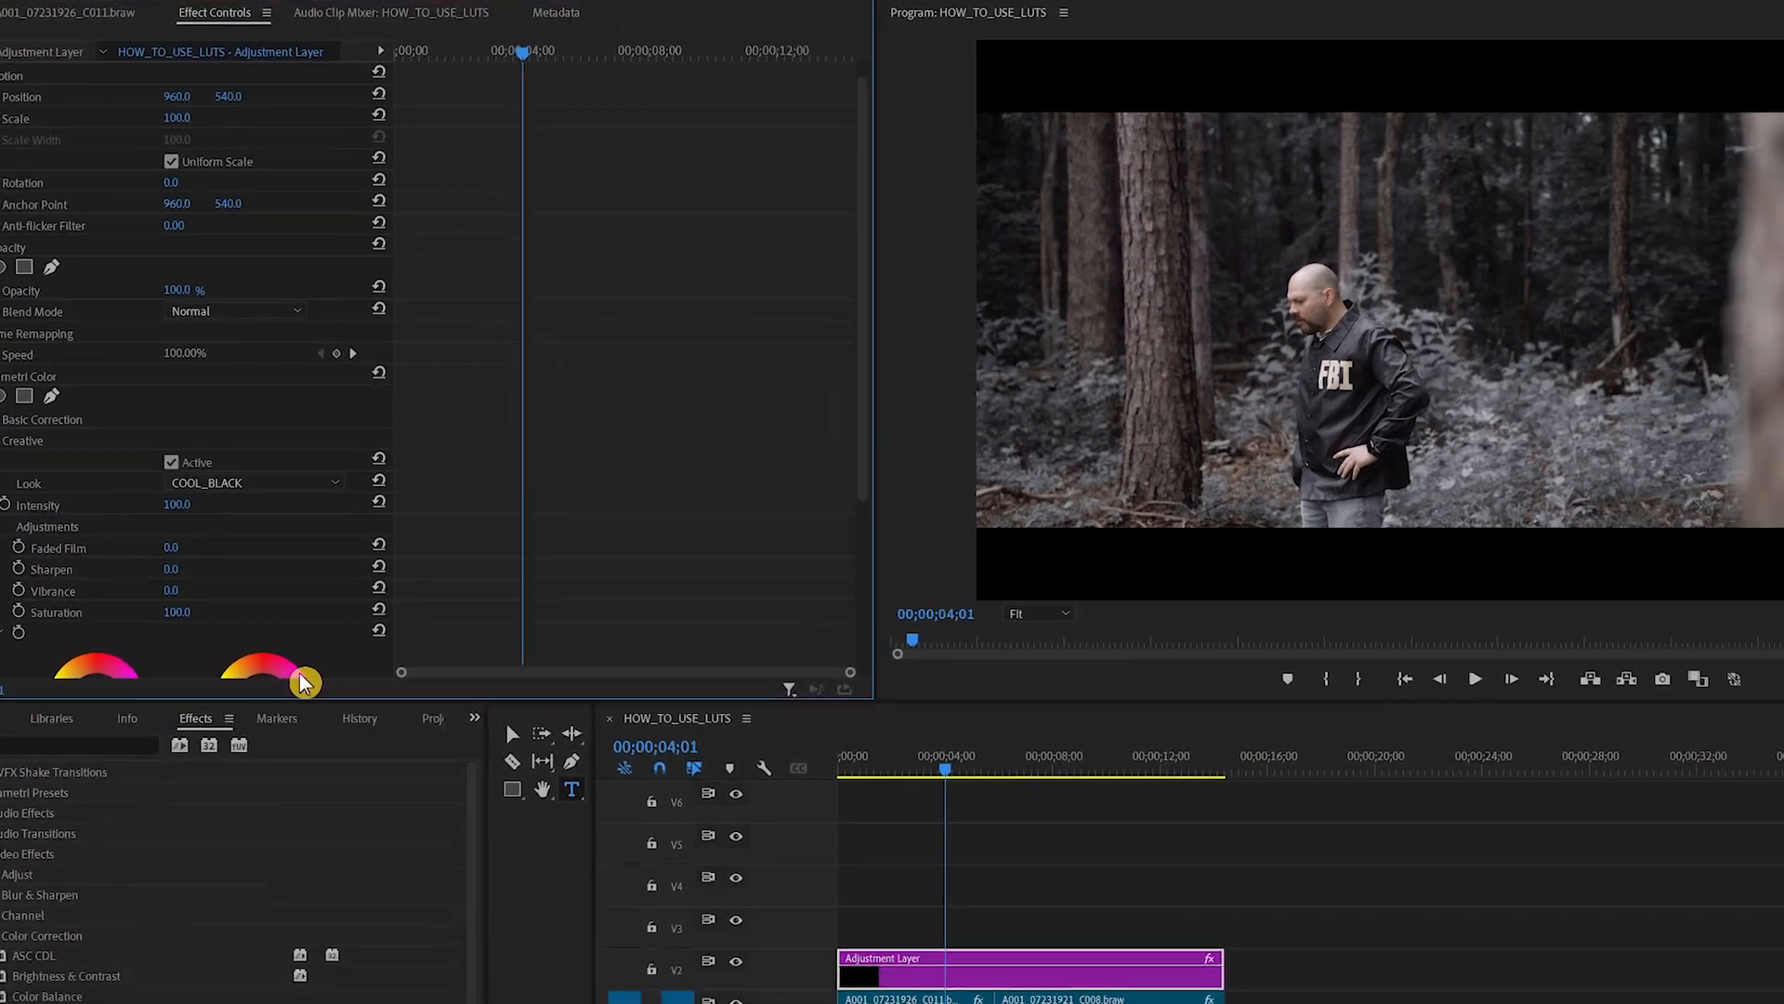
left_click(257, 482)
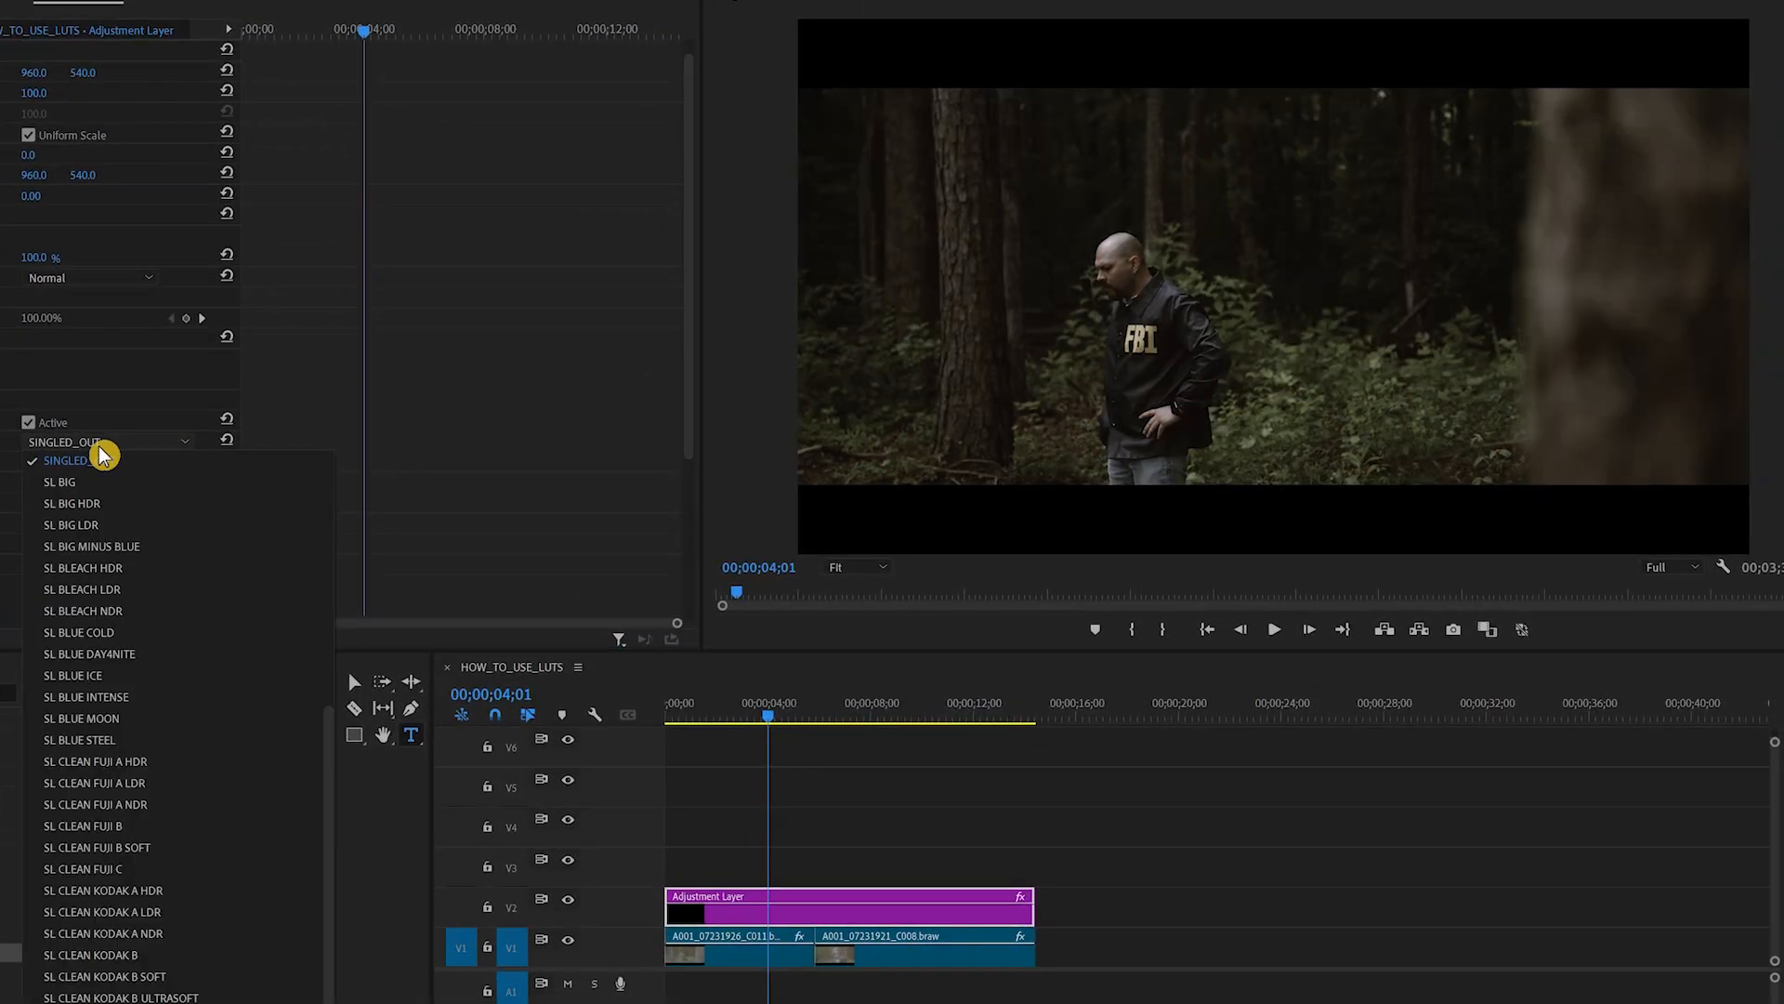